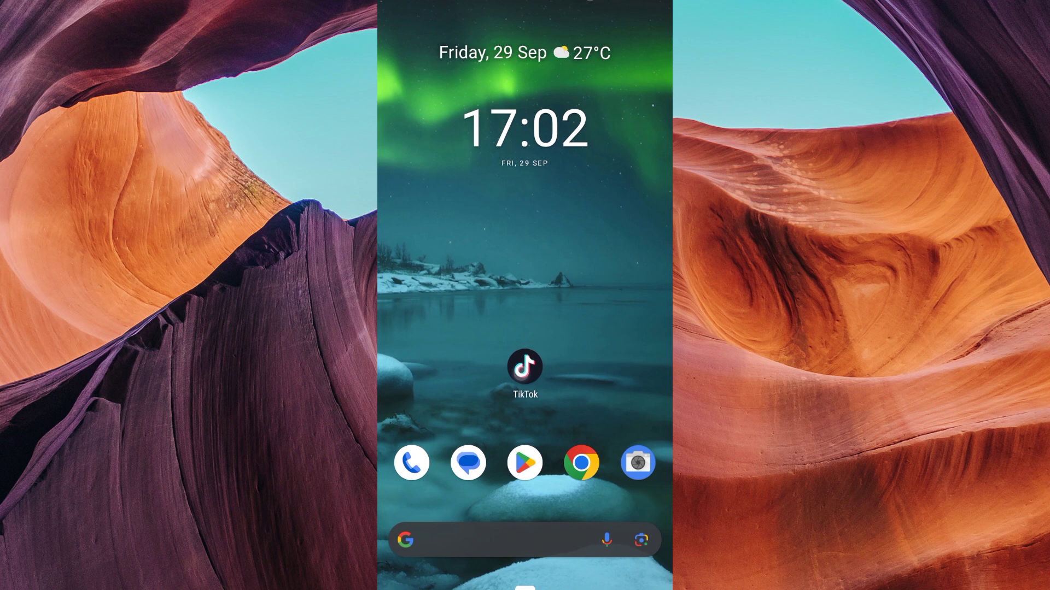
Step: Launch TikTok, pause the feed video and go to the Inbox
click(523, 369)
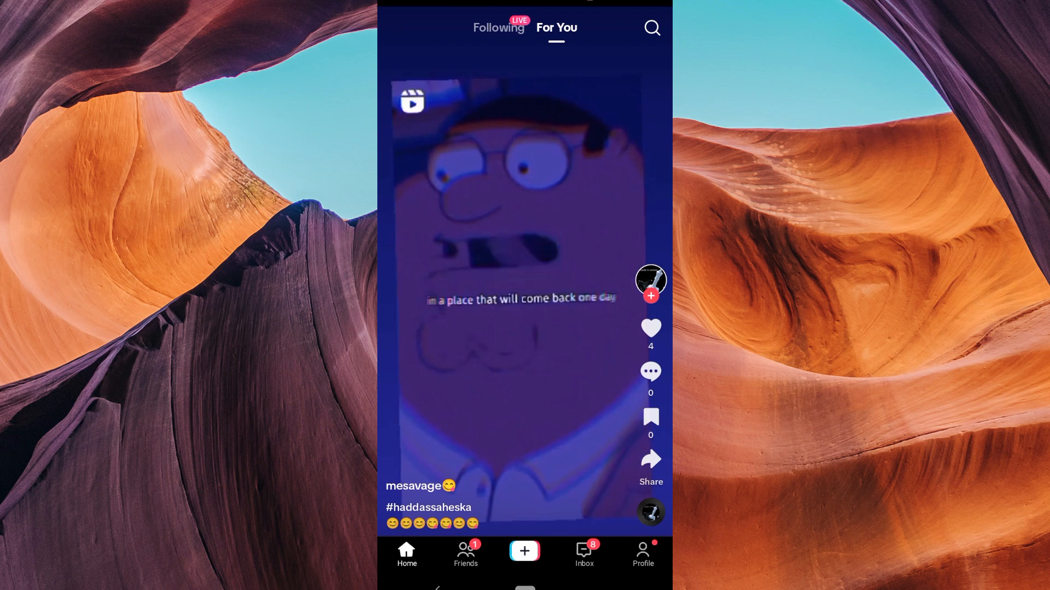
click(523, 271)
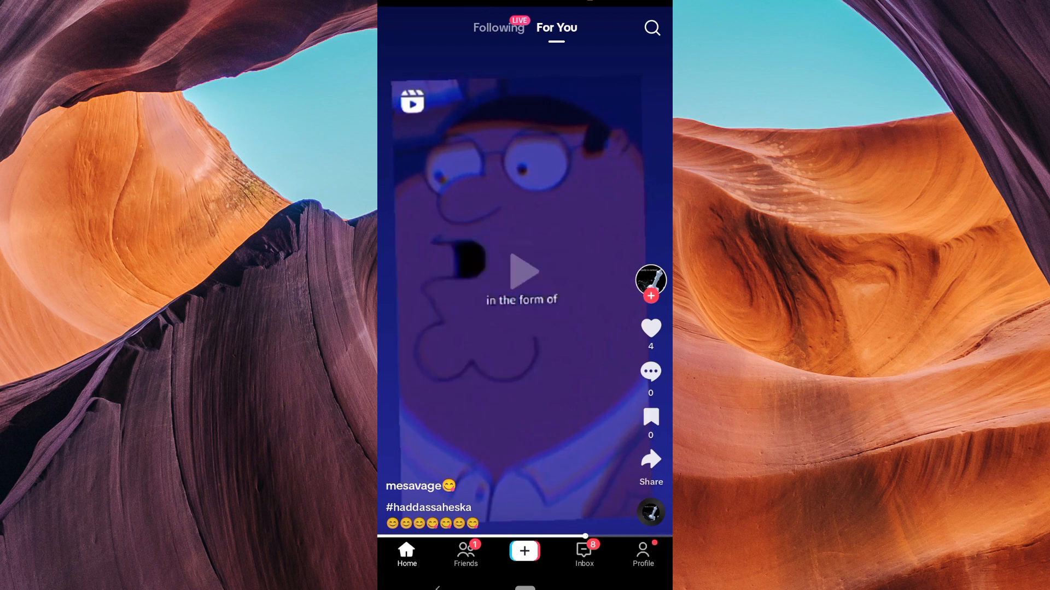
click(584, 554)
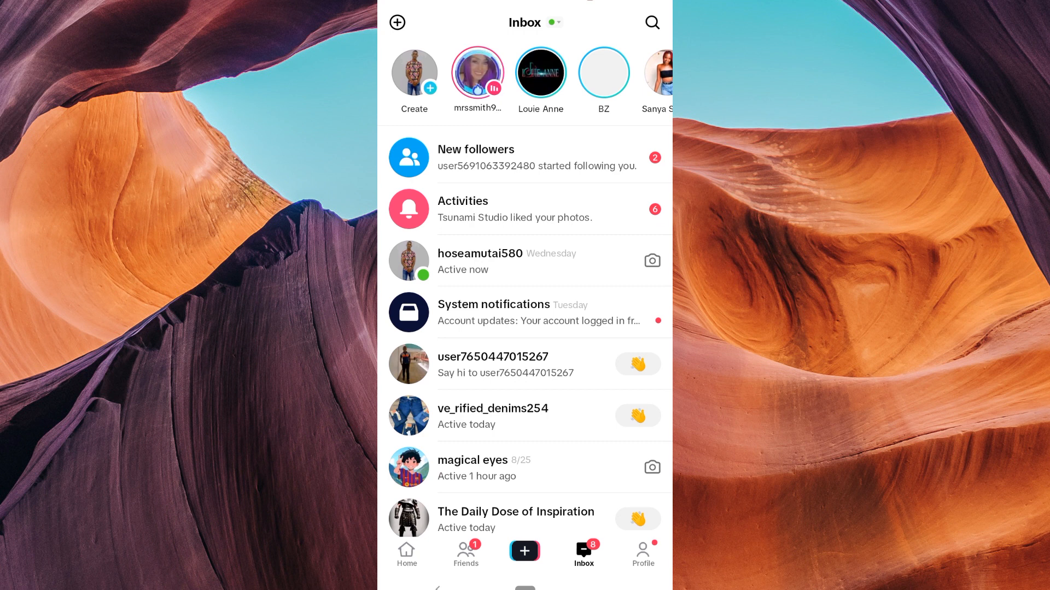
click(396, 22)
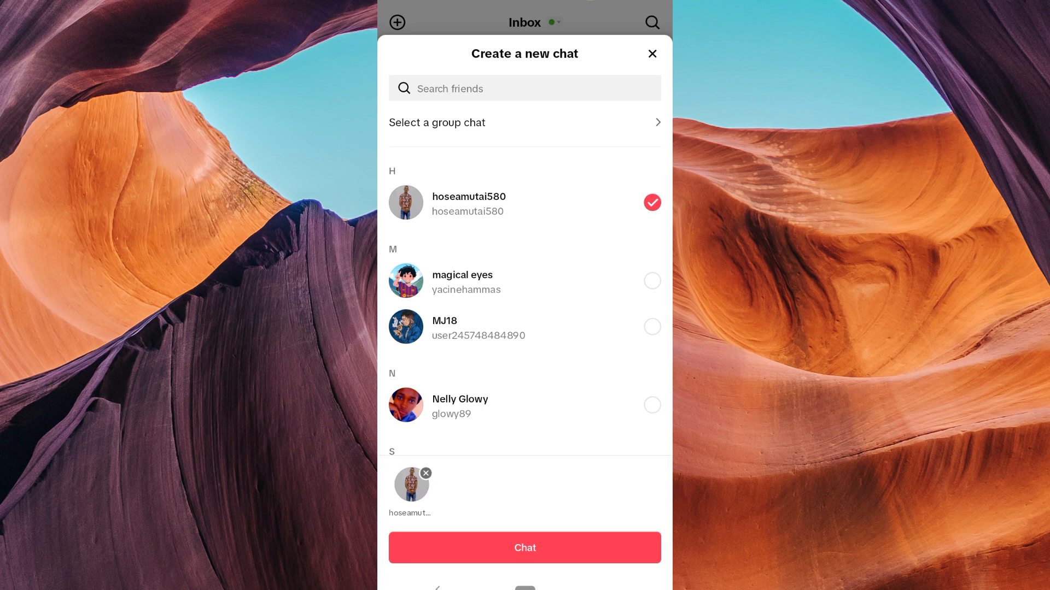
click(651, 202)
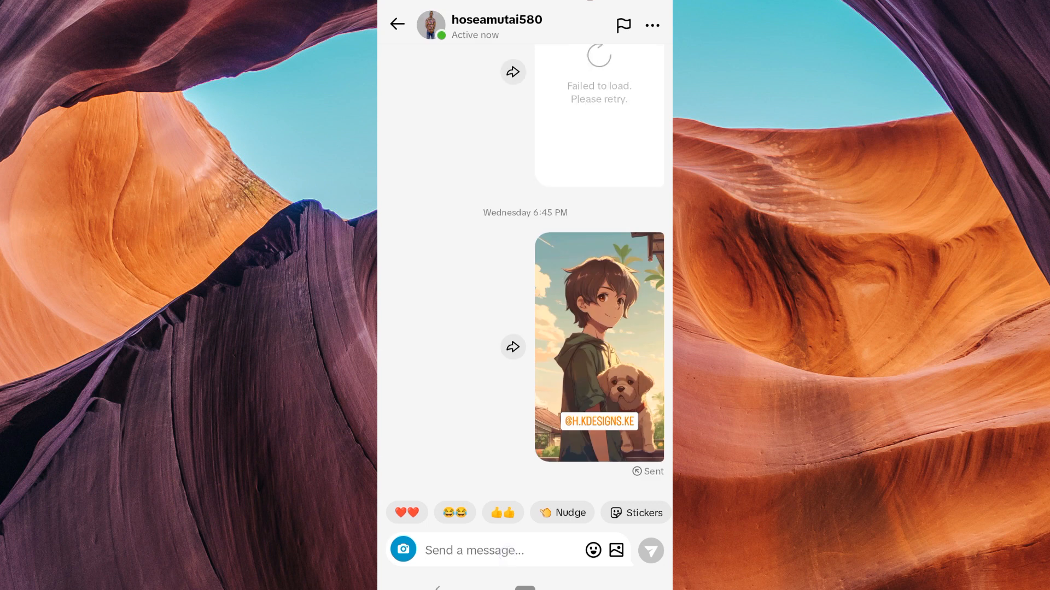
click(496, 550)
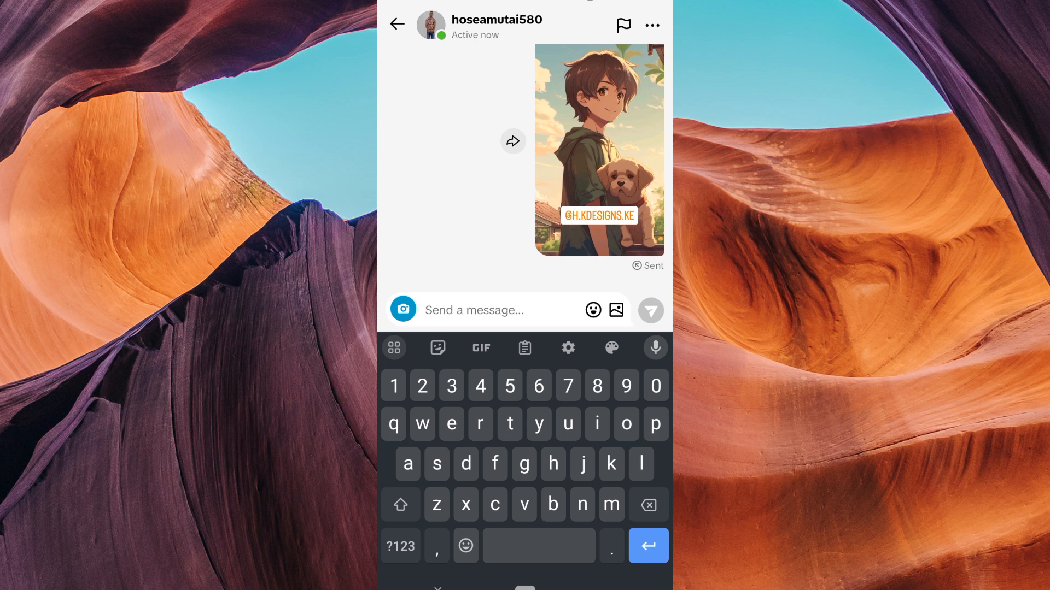
click(469, 310)
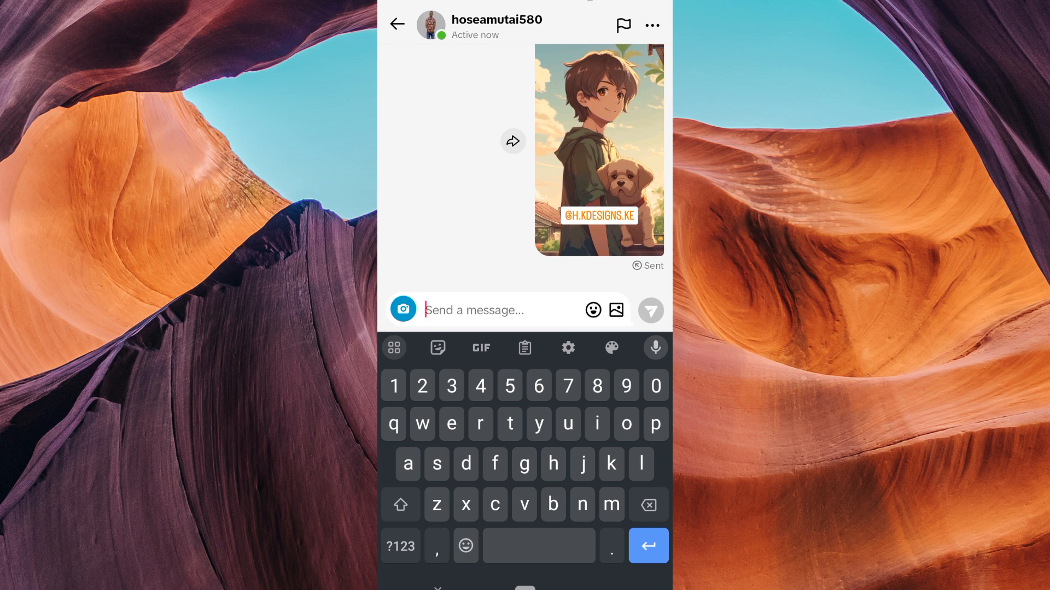
click(615, 310)
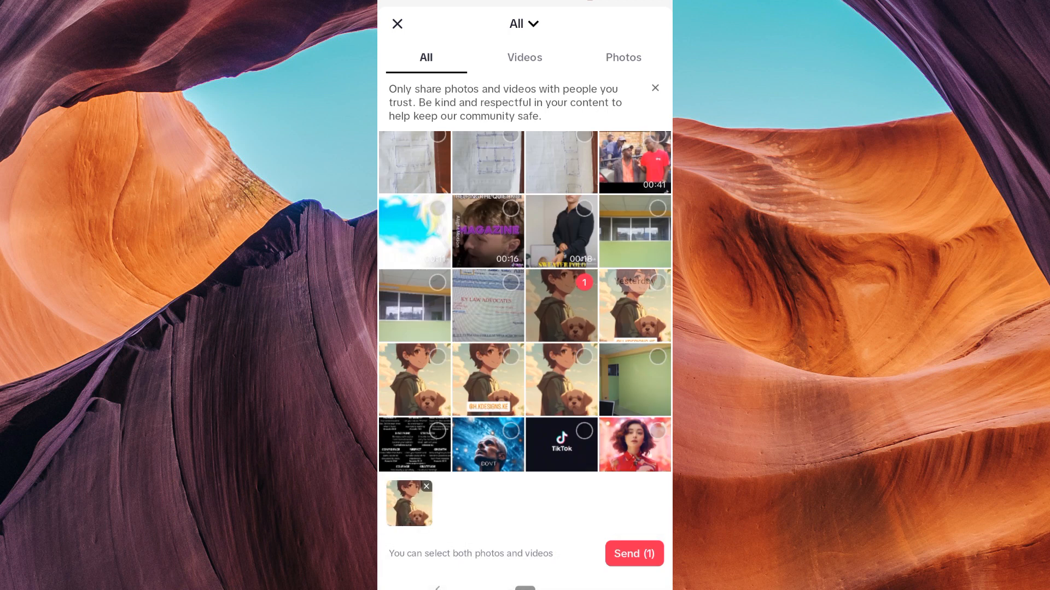
click(633, 553)
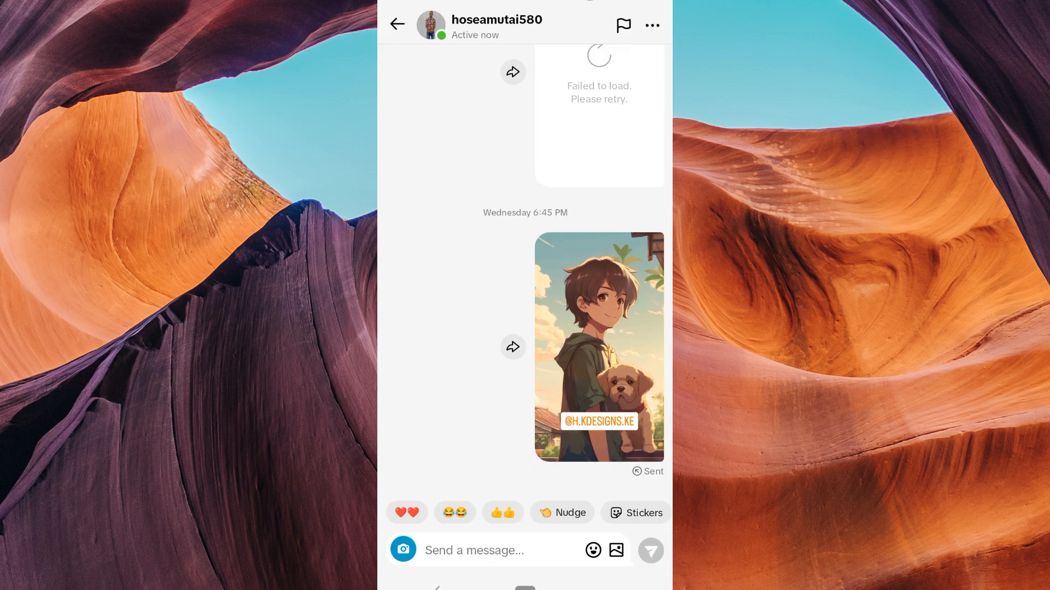